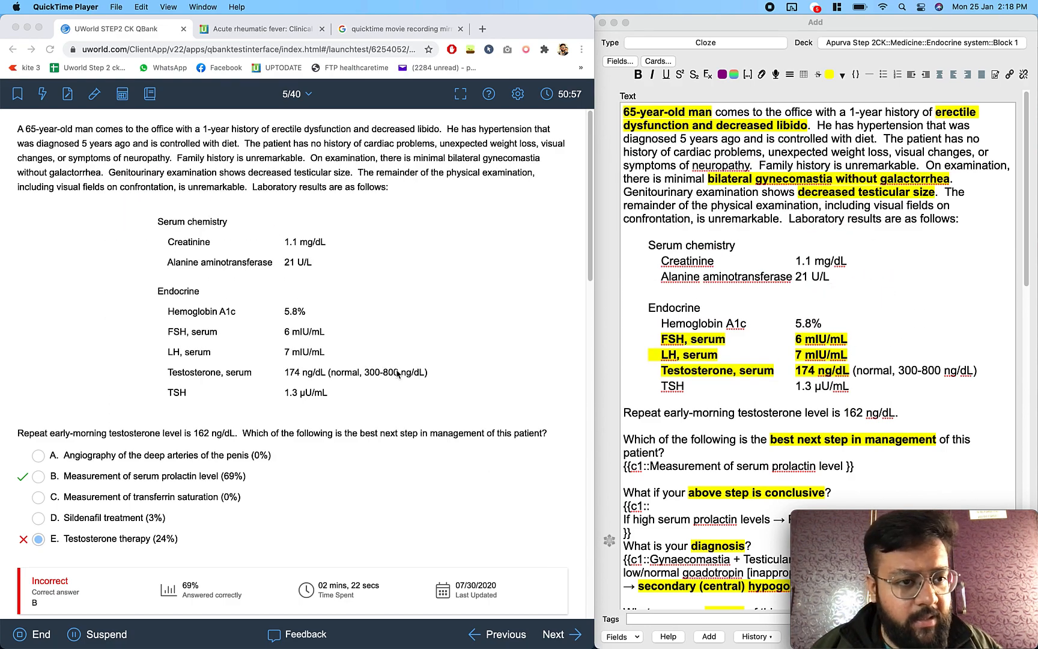
mouse_move(257, 267)
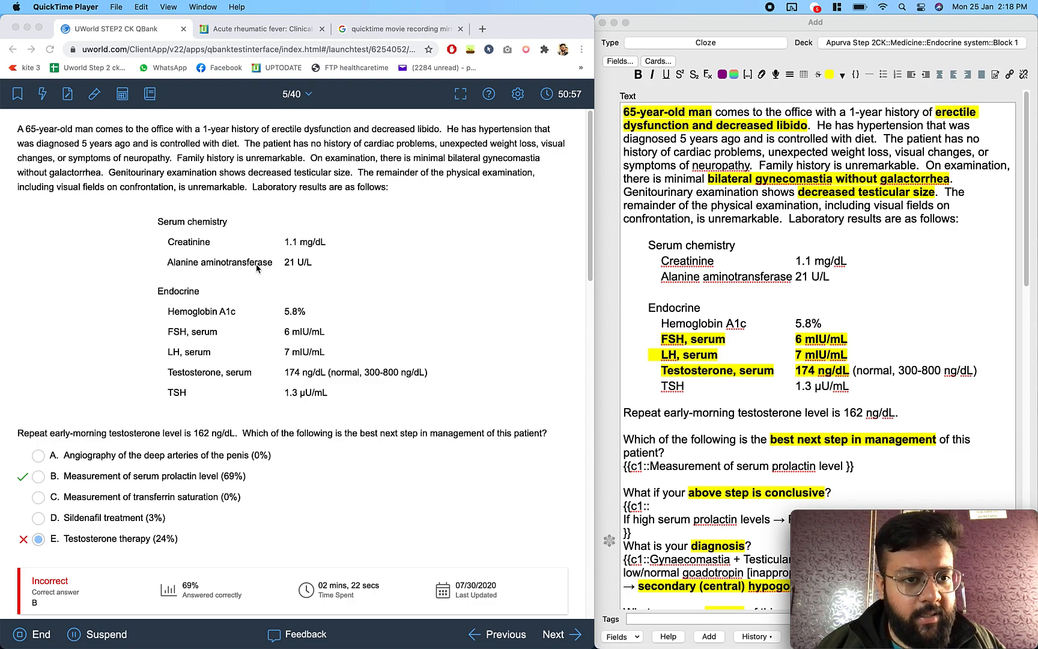
mouse_move(441, 286)
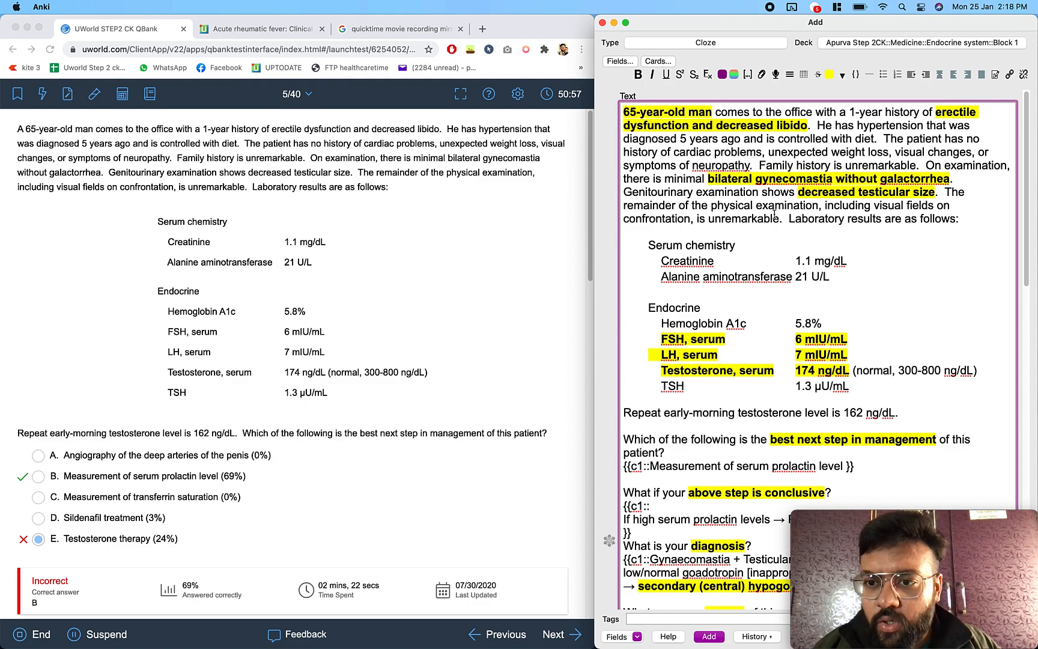
Step: Scroll through the hypogonadism cloze note to review the vignette and sub-questions
scroll(down, 3)
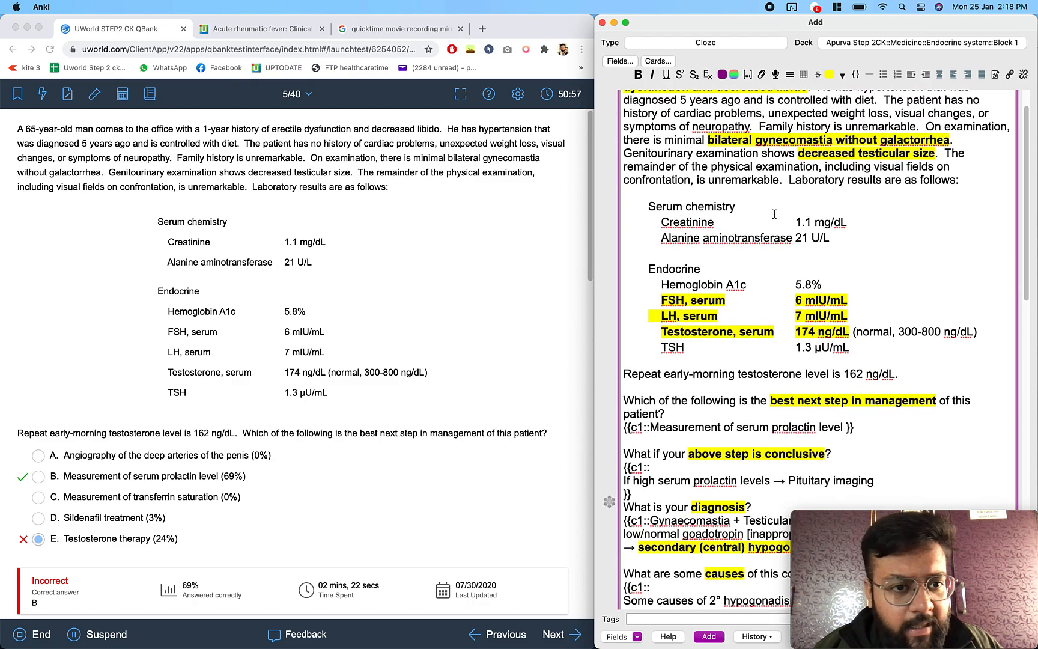
scroll(down, 3)
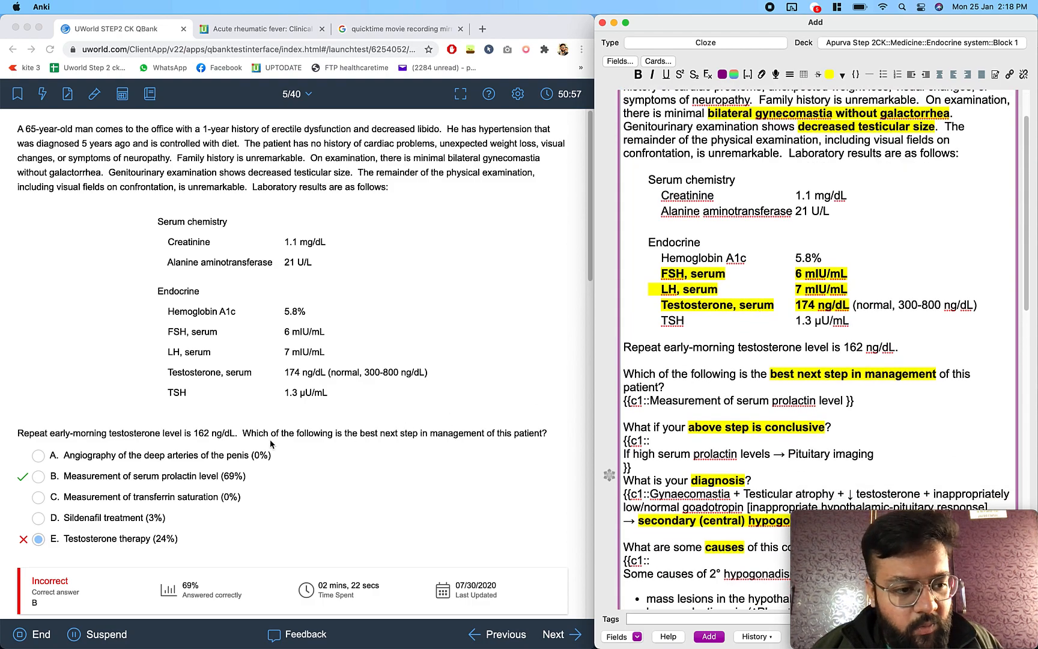
mouse_move(450, 447)
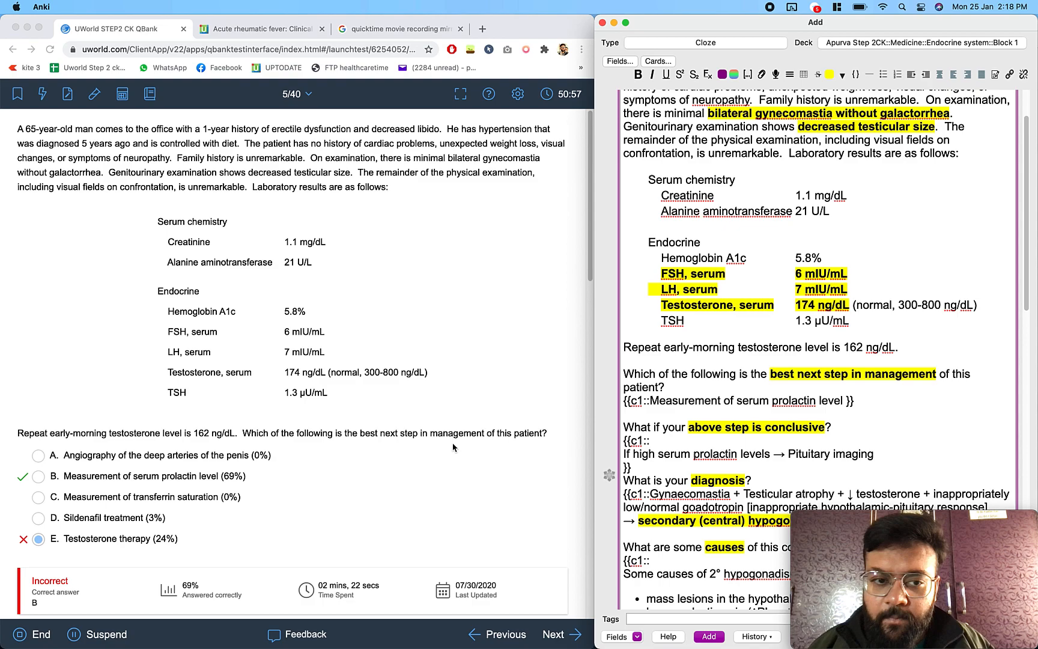
mouse_move(194, 380)
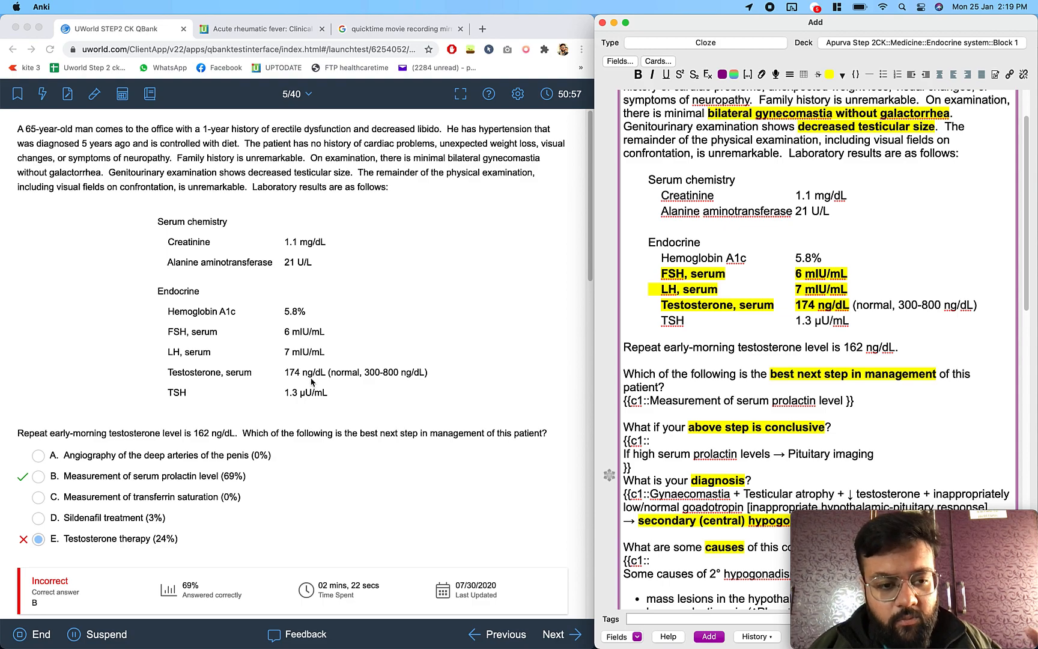
mouse_move(172, 361)
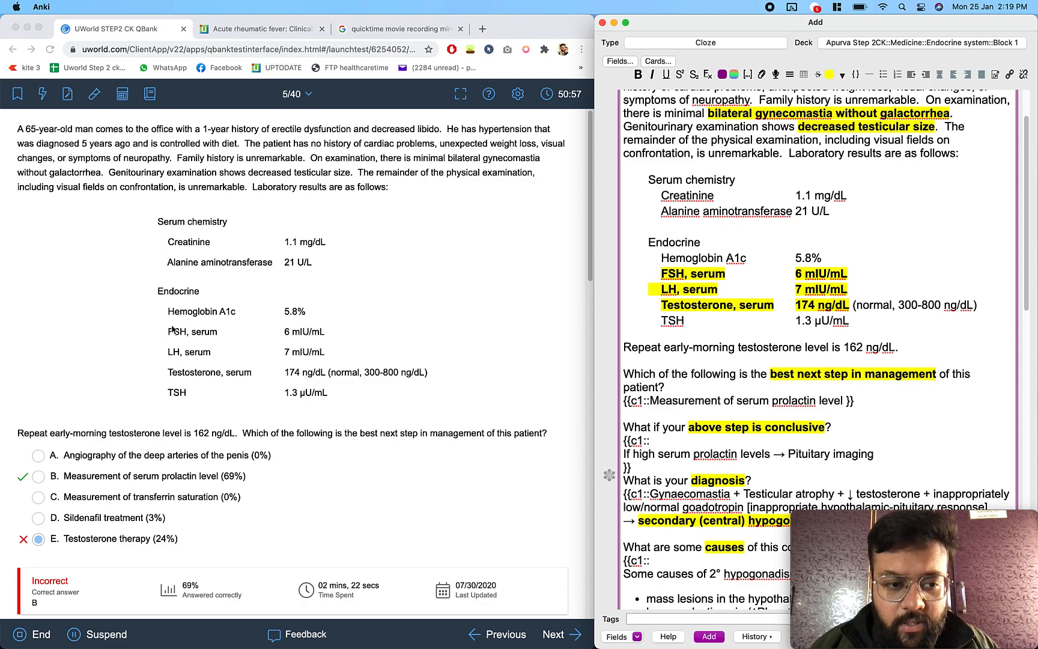
mouse_move(184, 346)
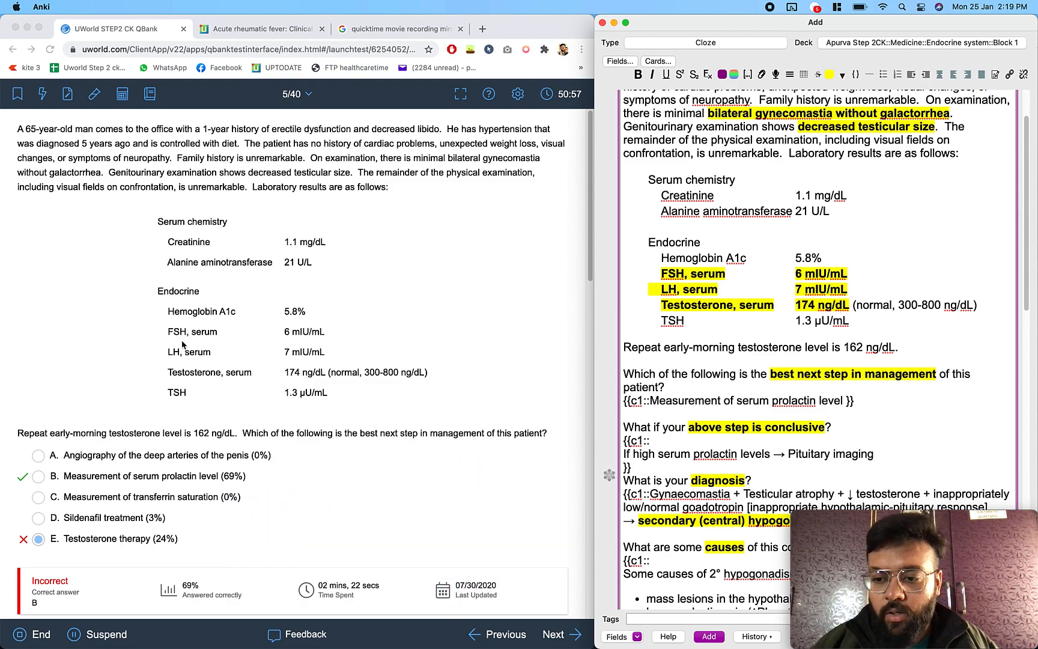
mouse_move(188, 366)
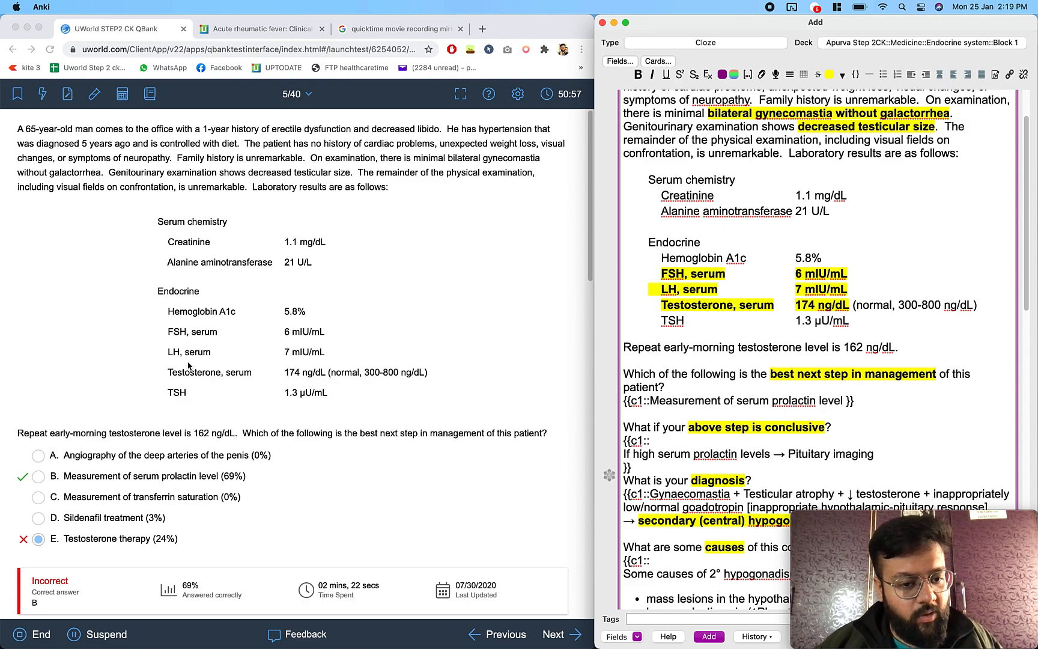
mouse_move(139, 485)
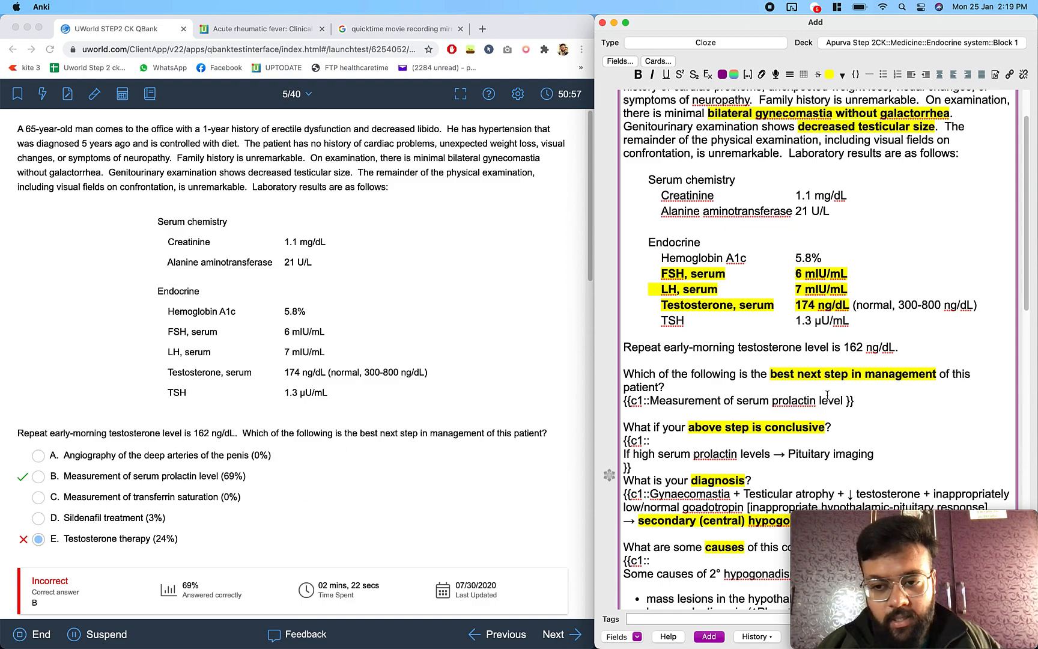
scroll(down, 3)
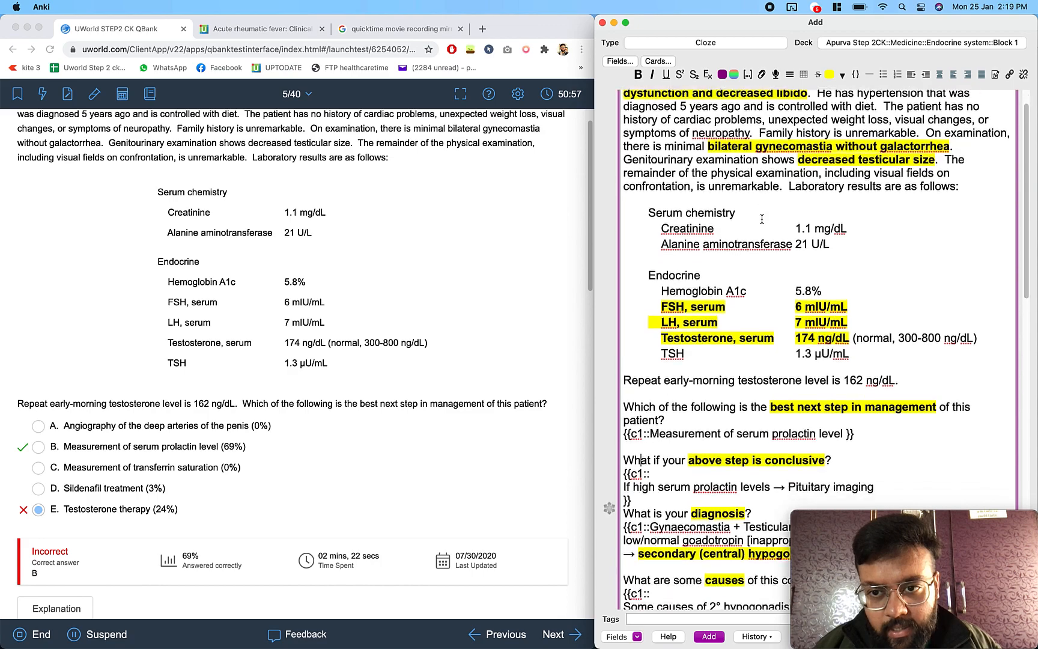
scroll(down, 3)
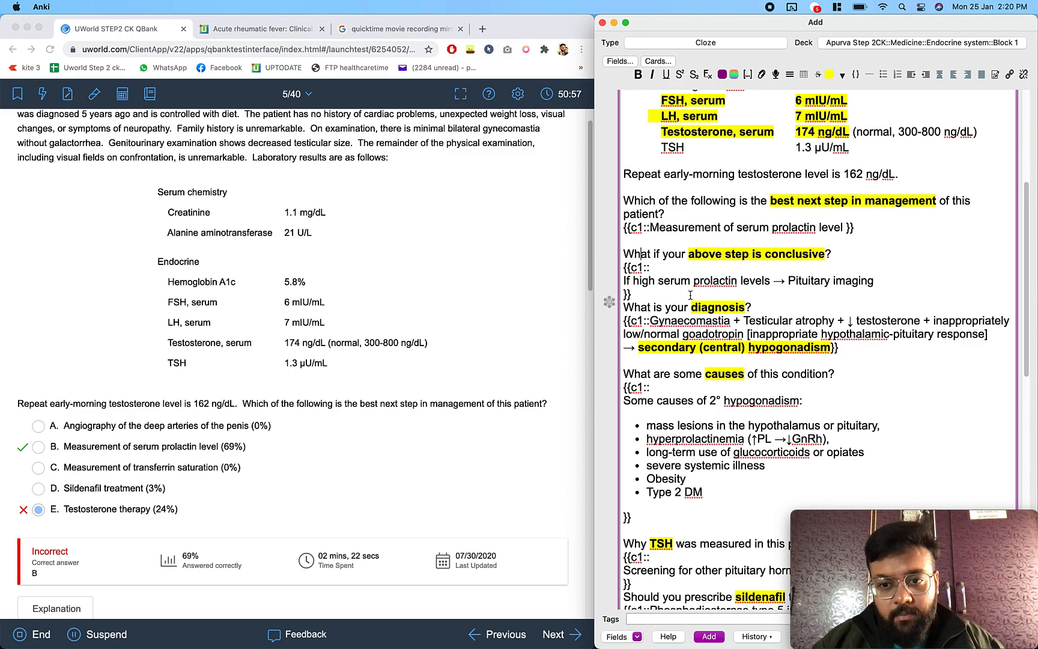
scroll(down, 3)
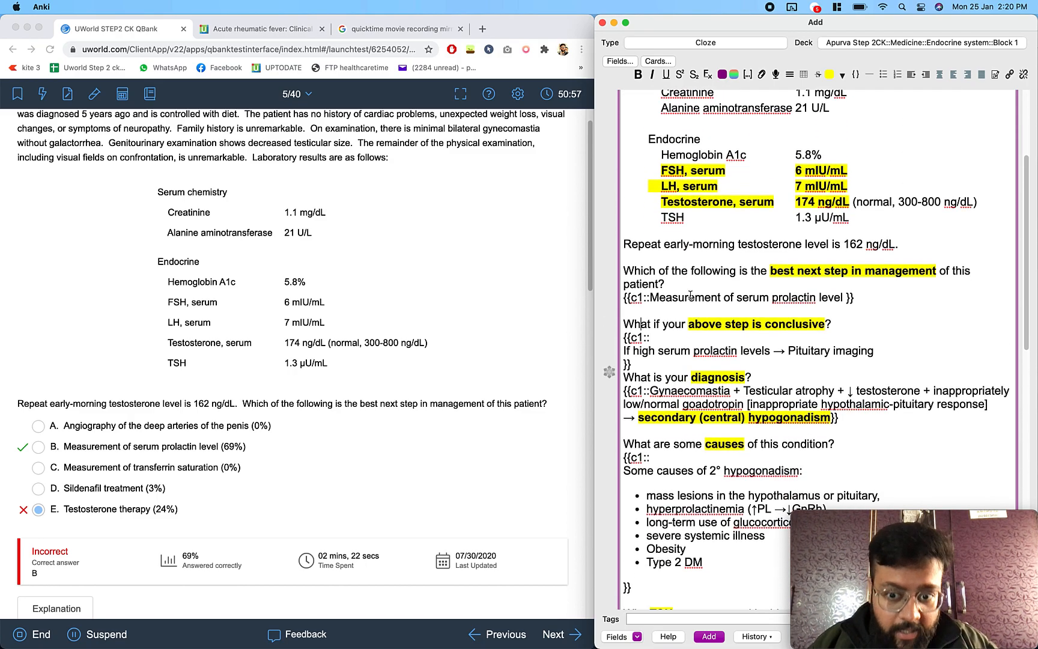
scroll(down, 3)
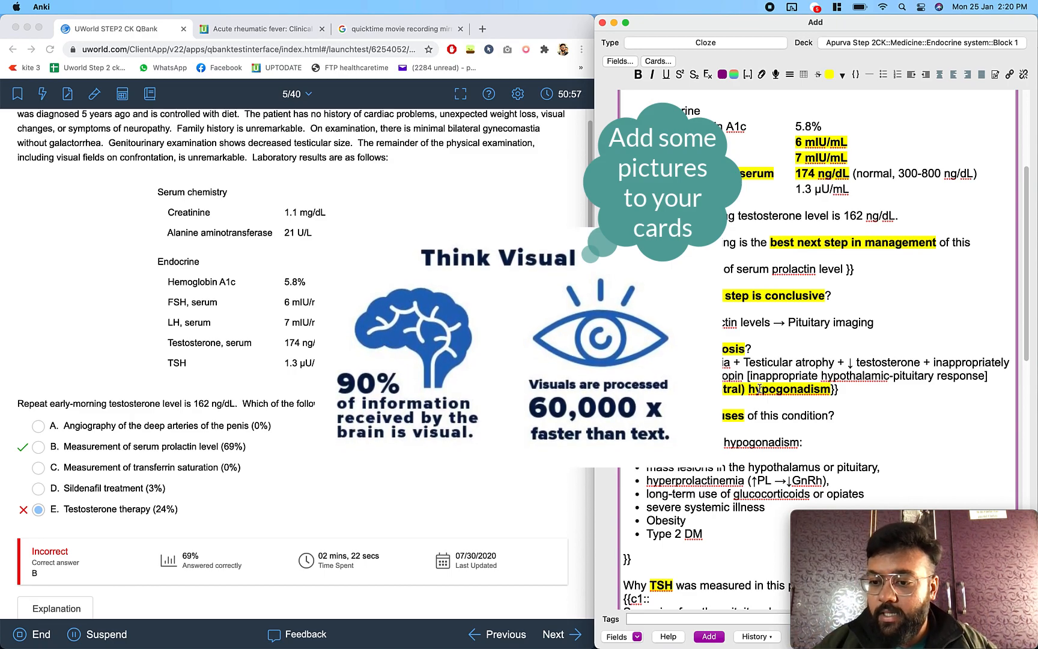
scroll(down, 3)
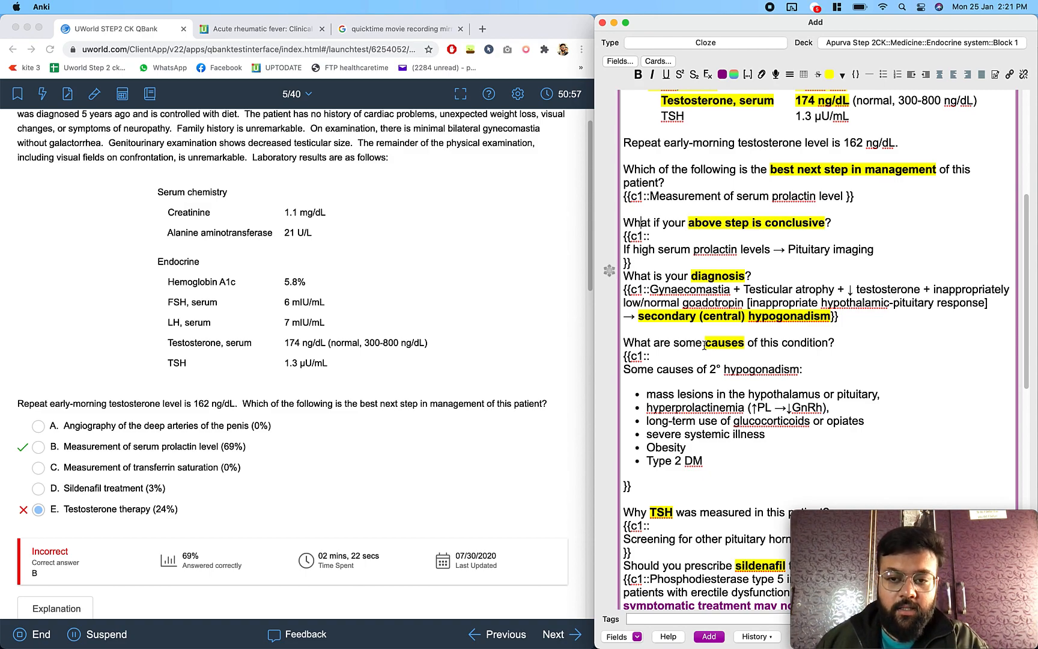
scroll(down, 3)
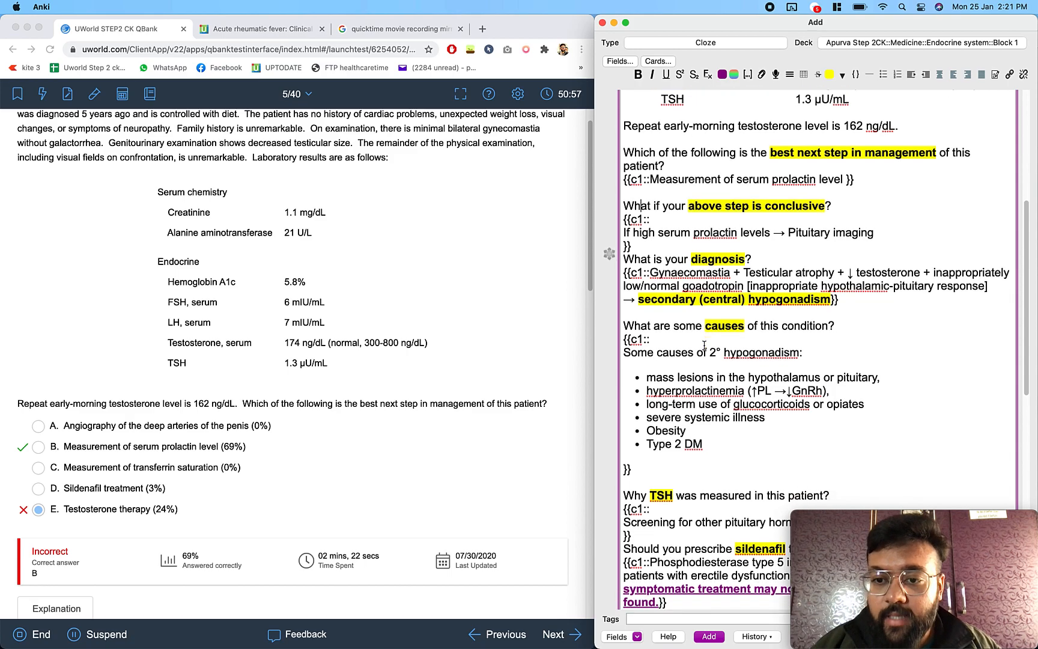
scroll(down, 3)
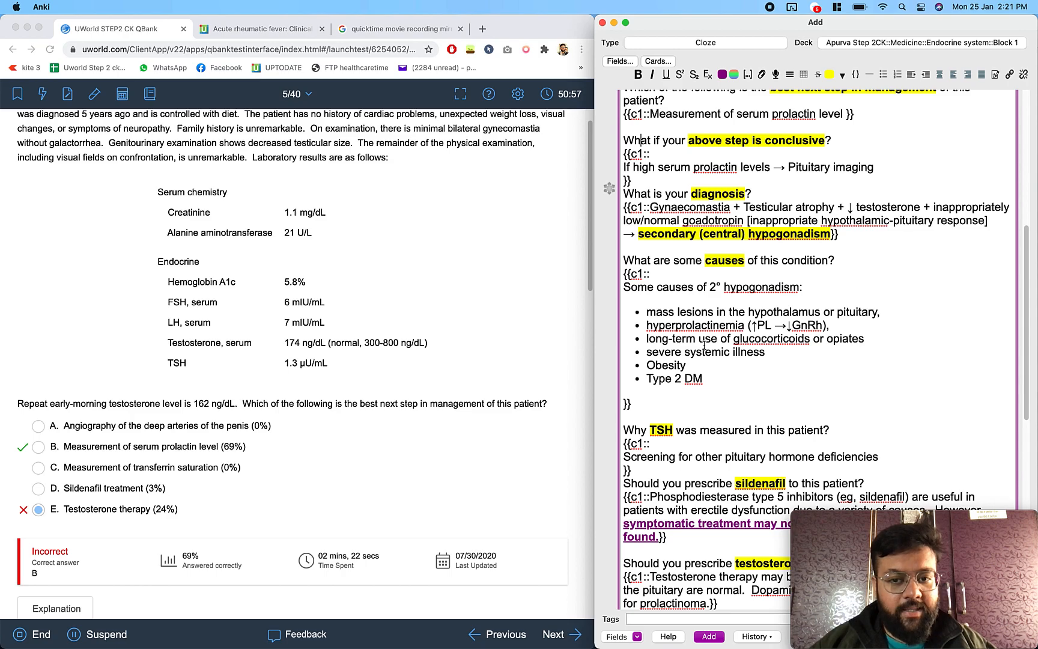
scroll(down, 3)
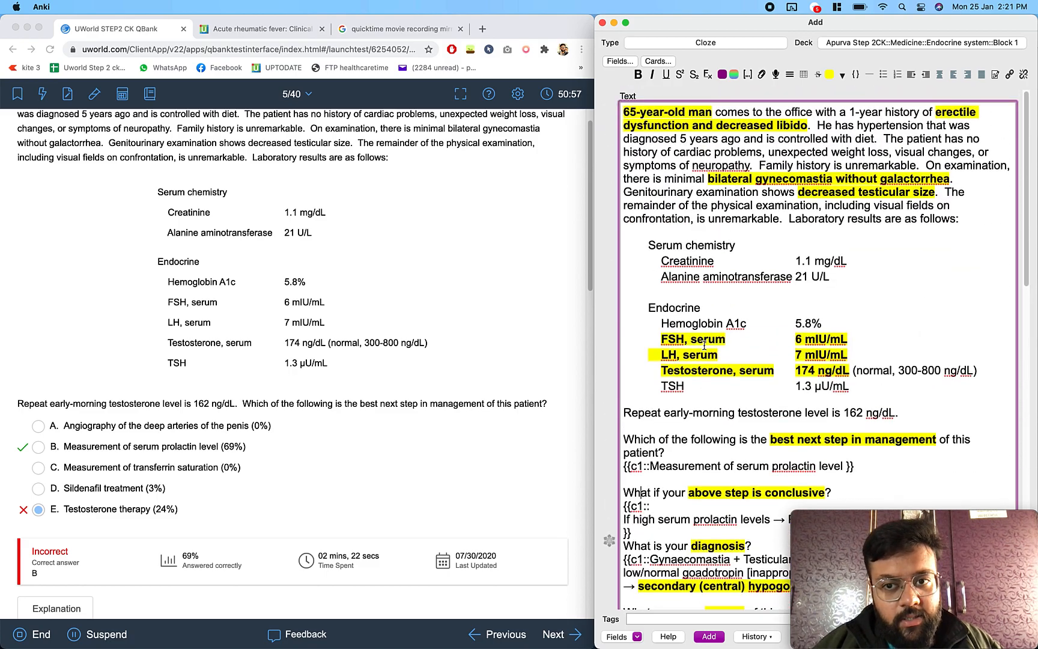
Step: Find the newly added hypogonadism note and preview its card with cloze answers hidden
scroll(down, 3)
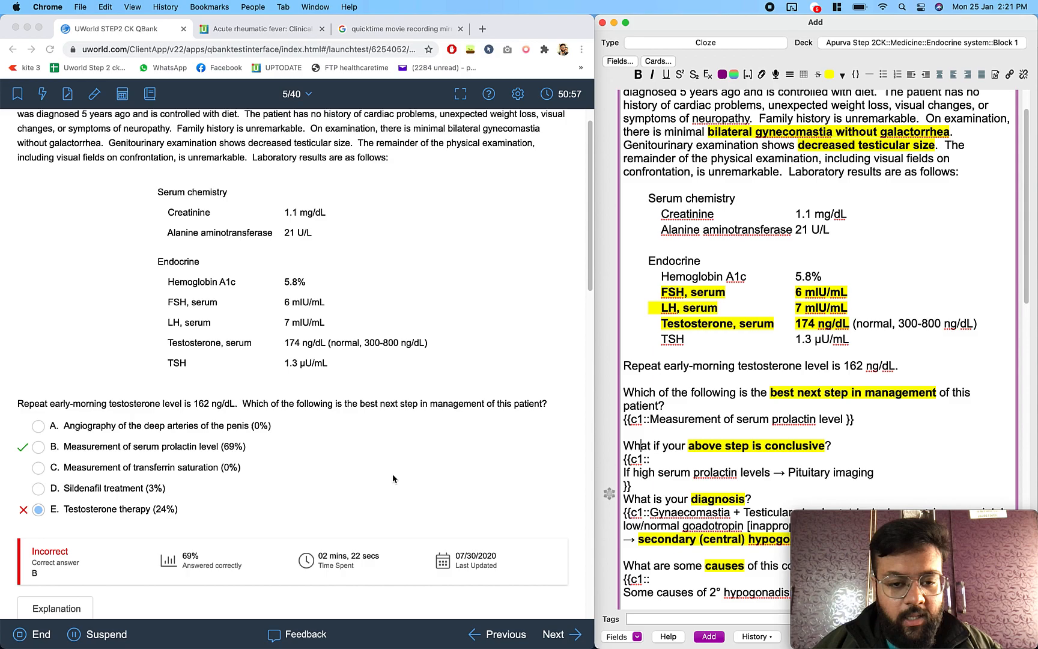
scroll(down, 3)
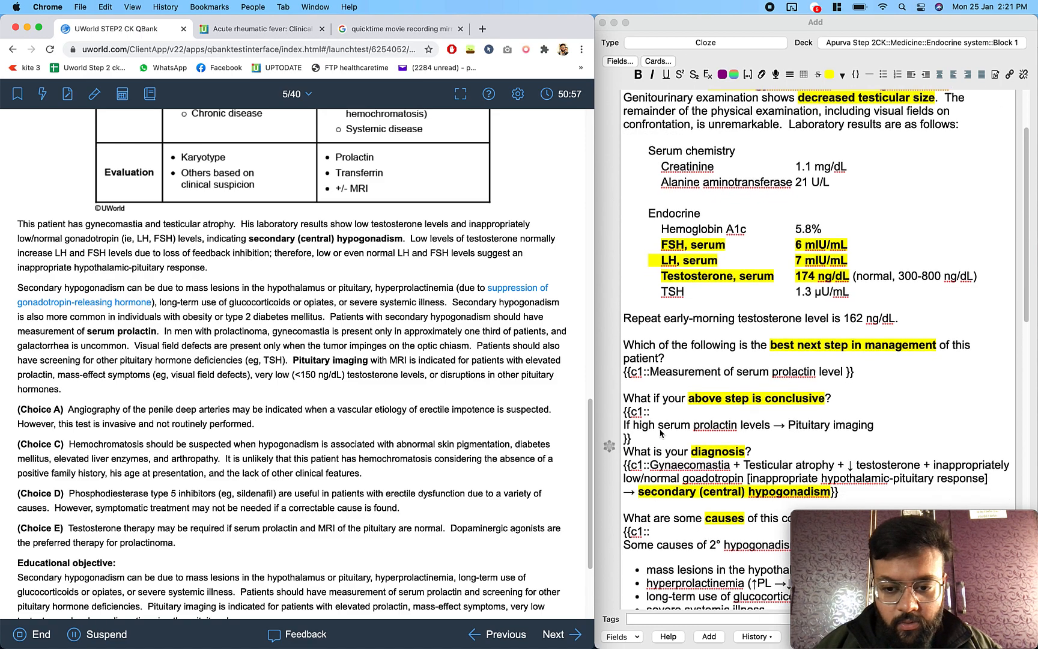
scroll(down, 3)
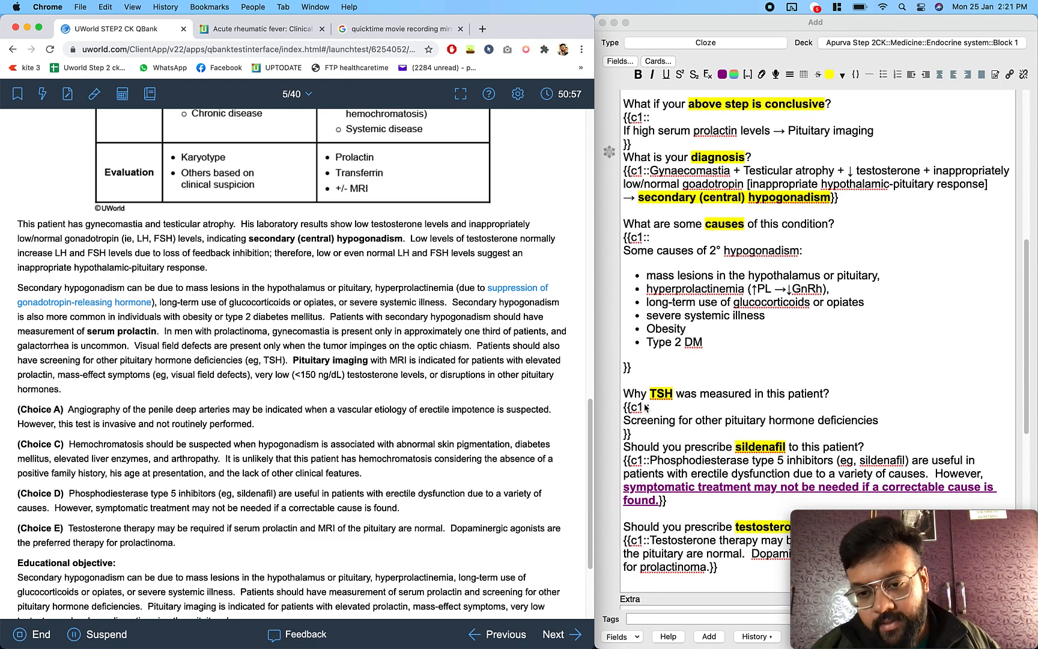
scroll(down, 3)
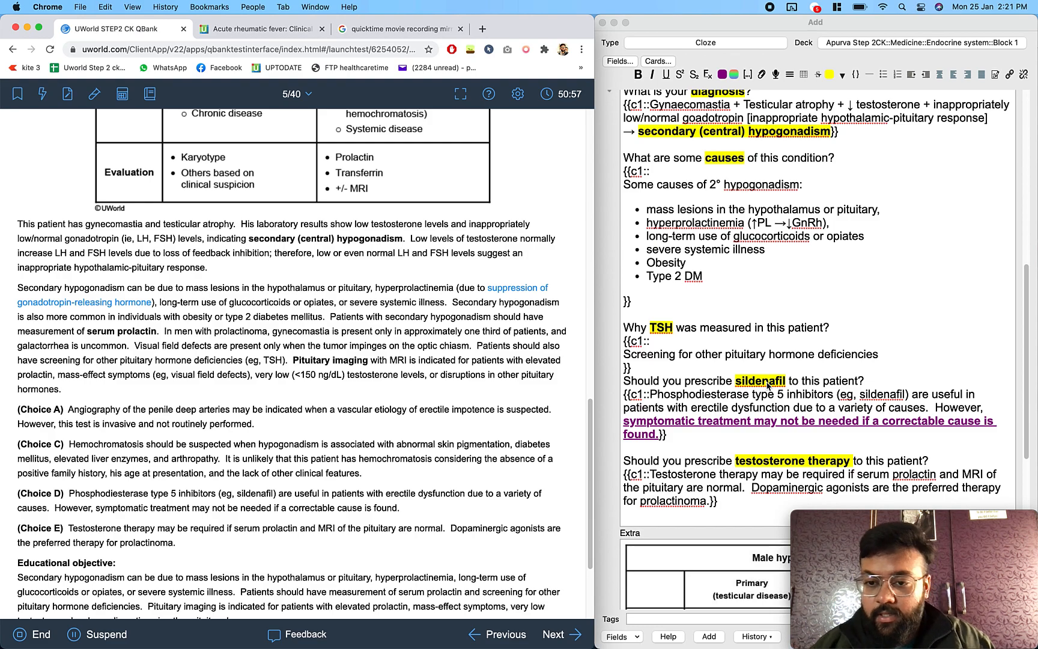
scroll(down, 3)
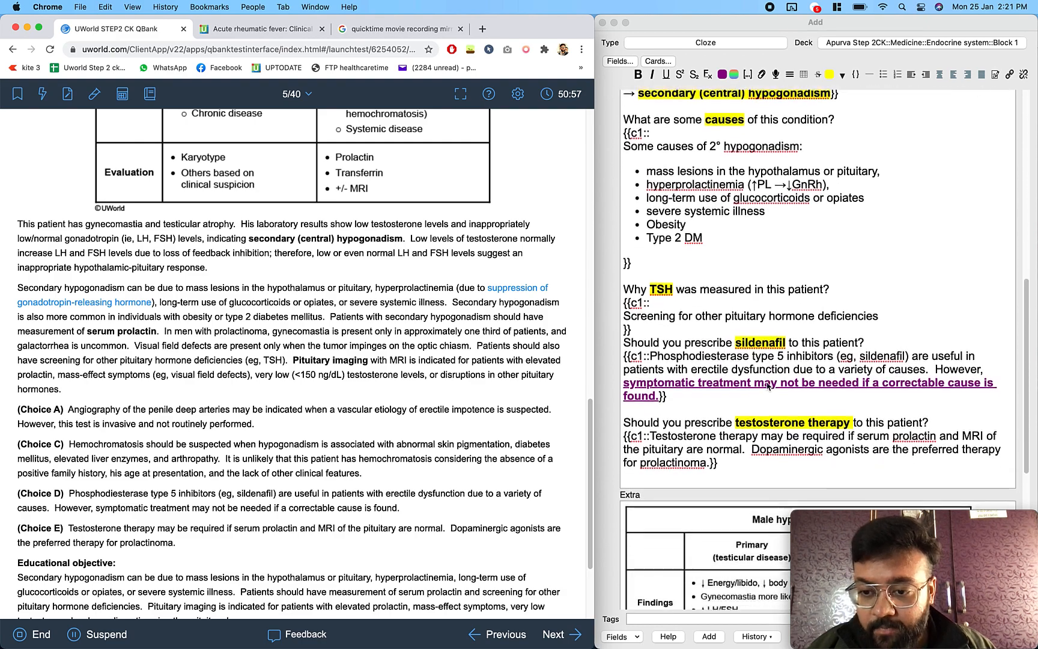
scroll(down, 3)
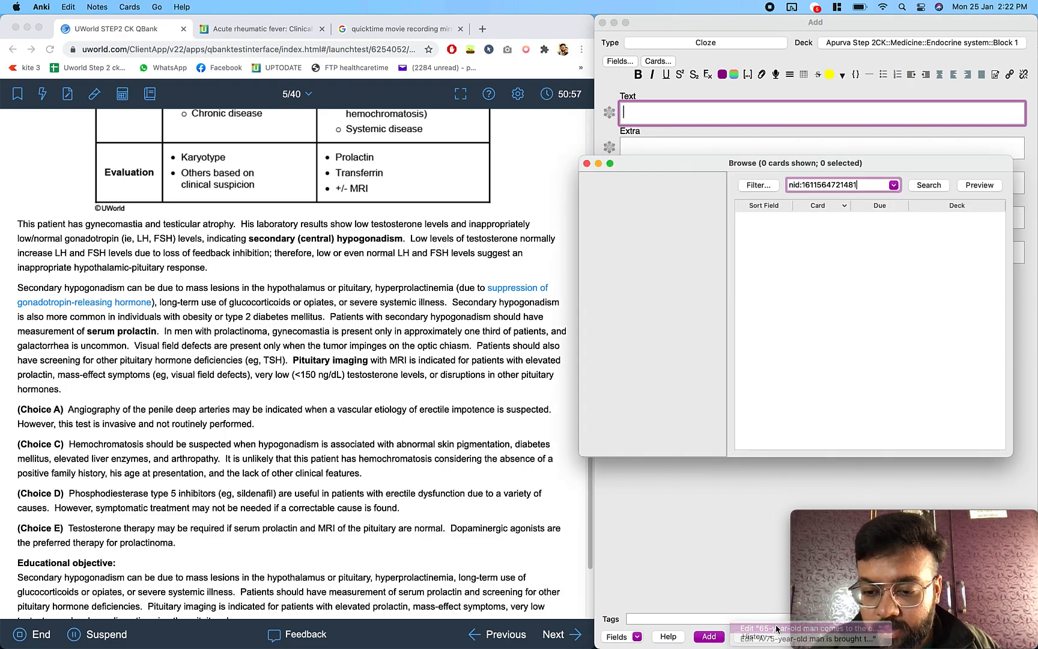
click(927, 184)
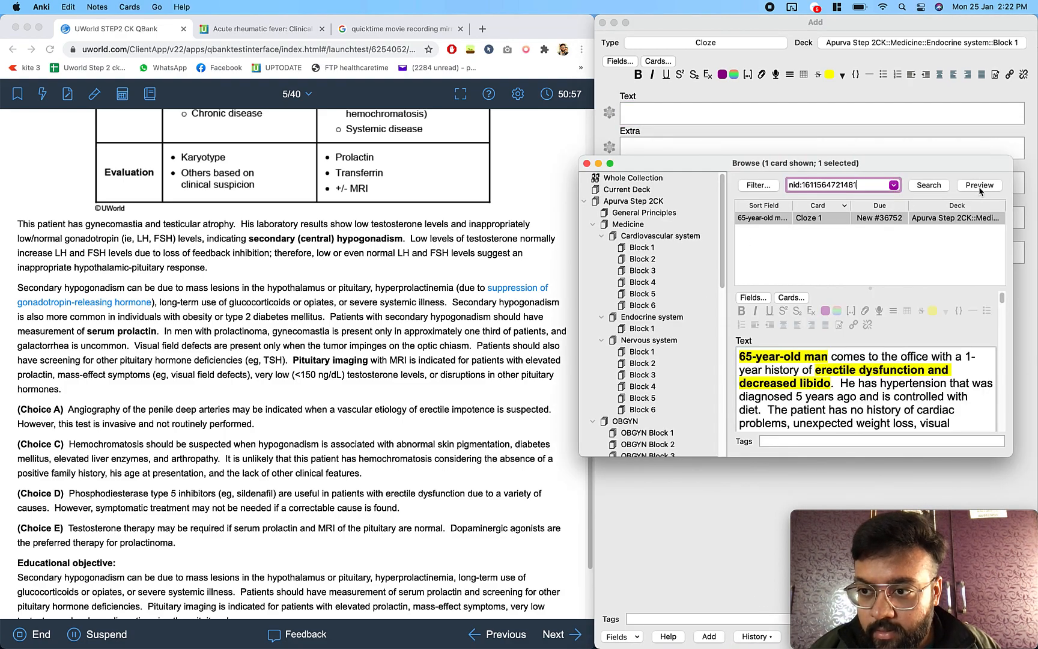
click(979, 184)
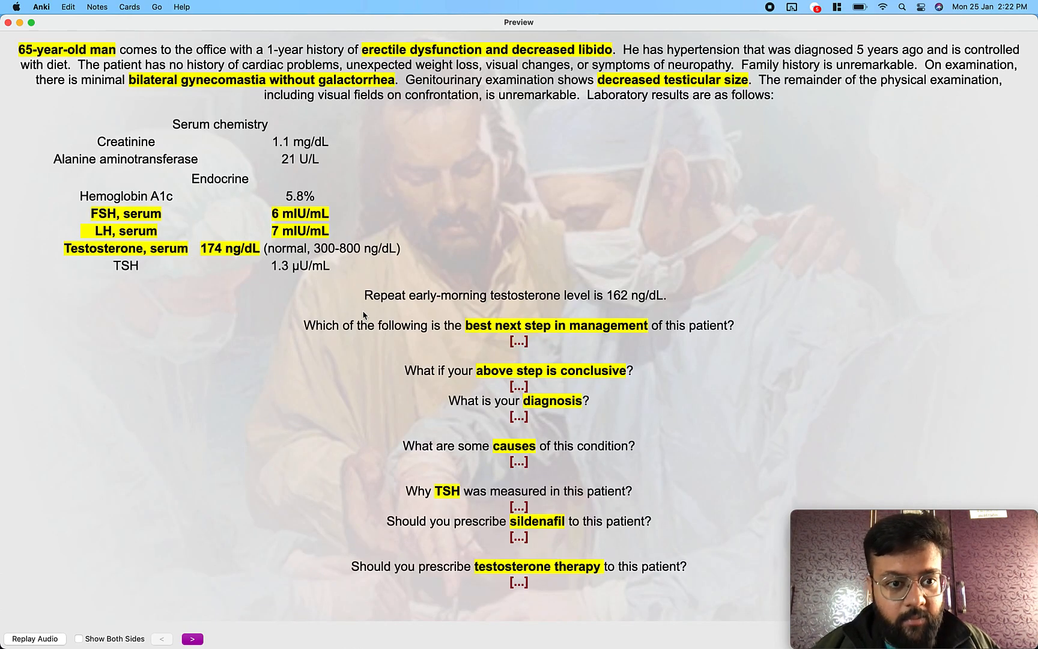